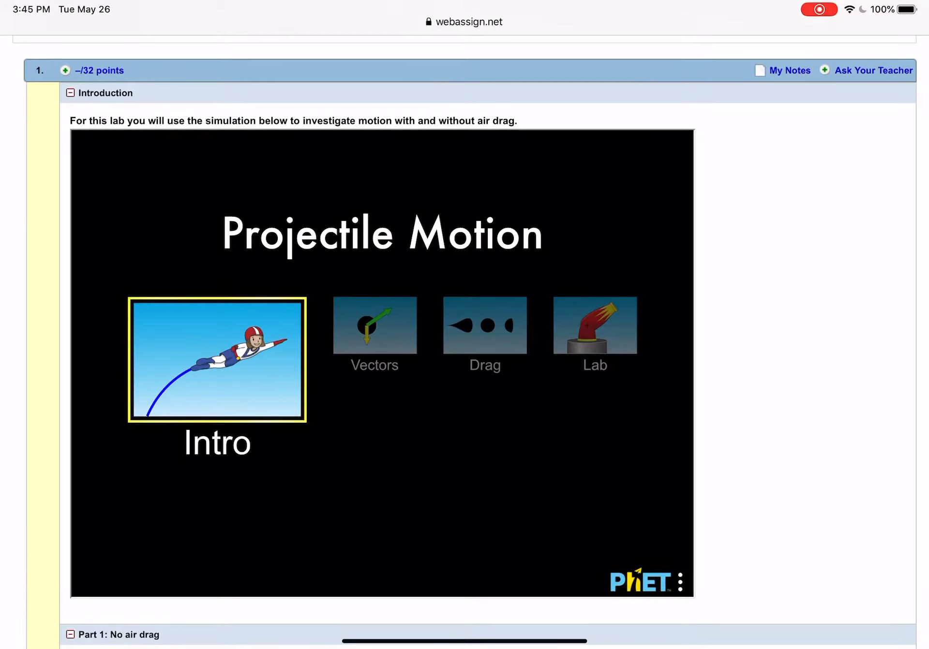
Enter the Lab screen of the embedded PhET Projectile Motion simulation.
scroll(down, 3)
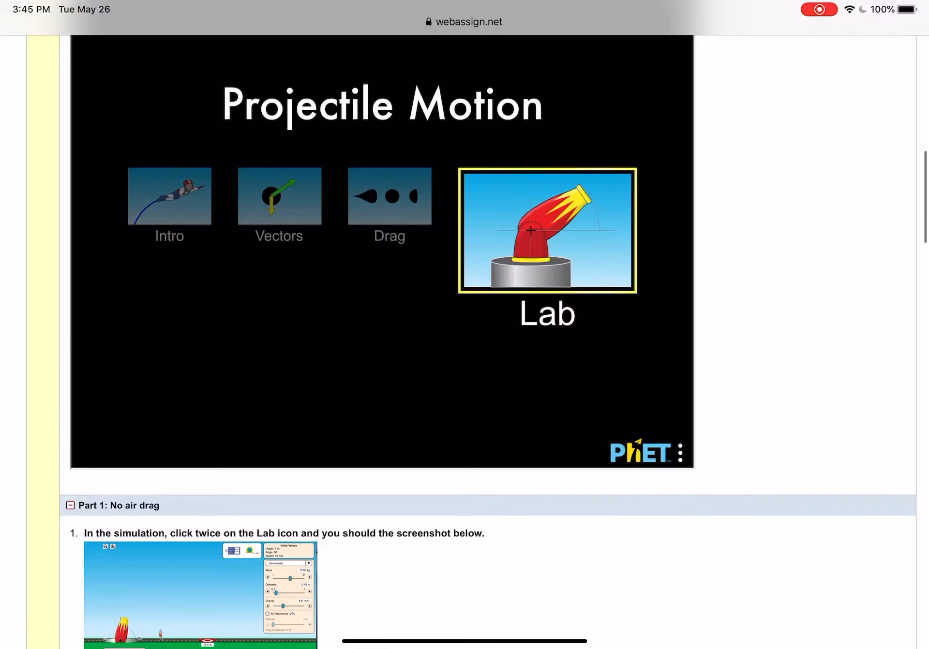
double_click(546, 230)
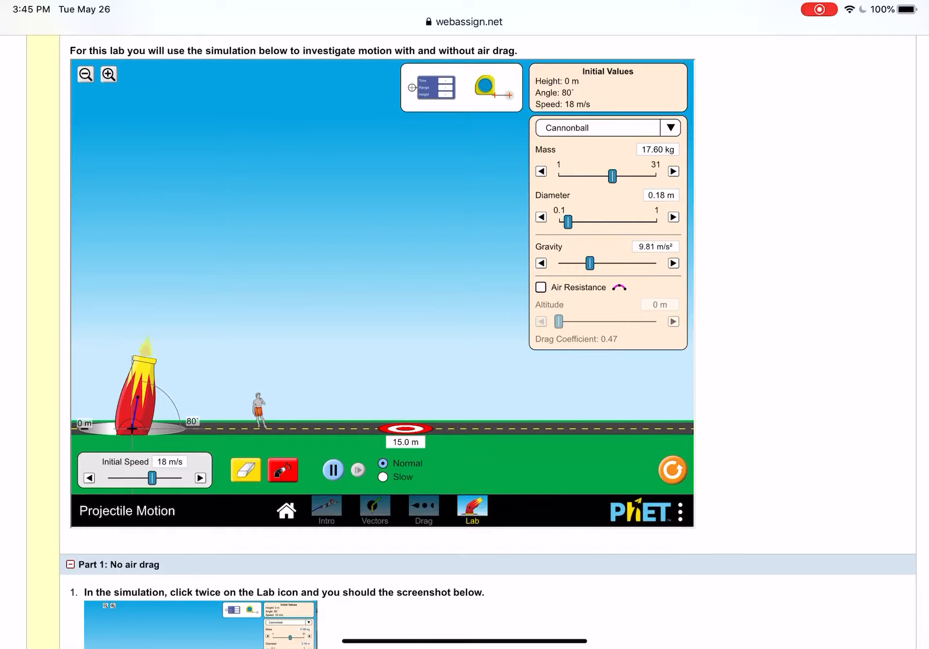
Launch the cannonball at 80° and 18 m/s, tracing its full arc, then review the instructions below.
click(282, 469)
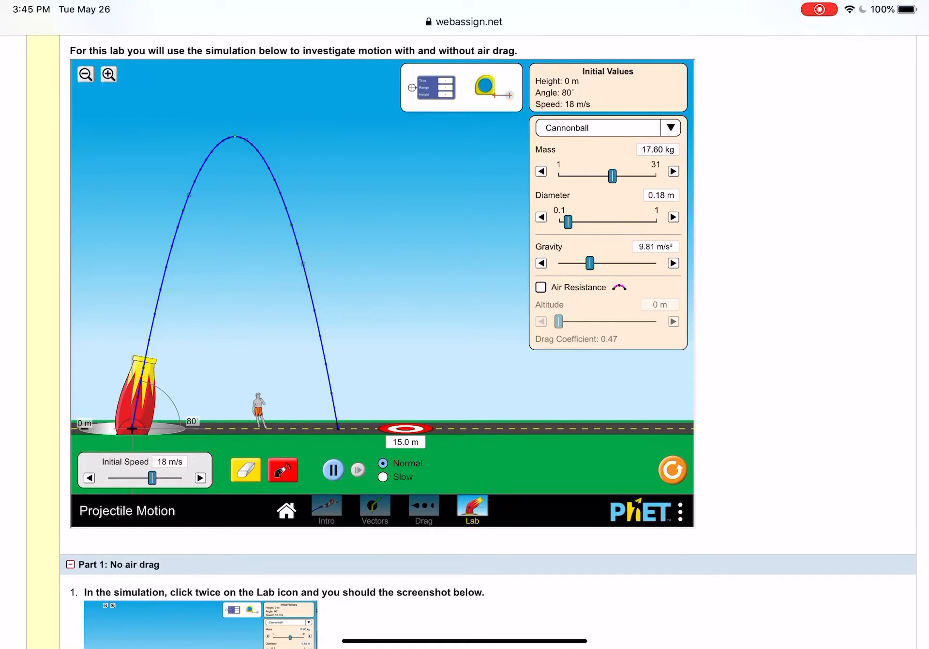
scroll(down, 3)
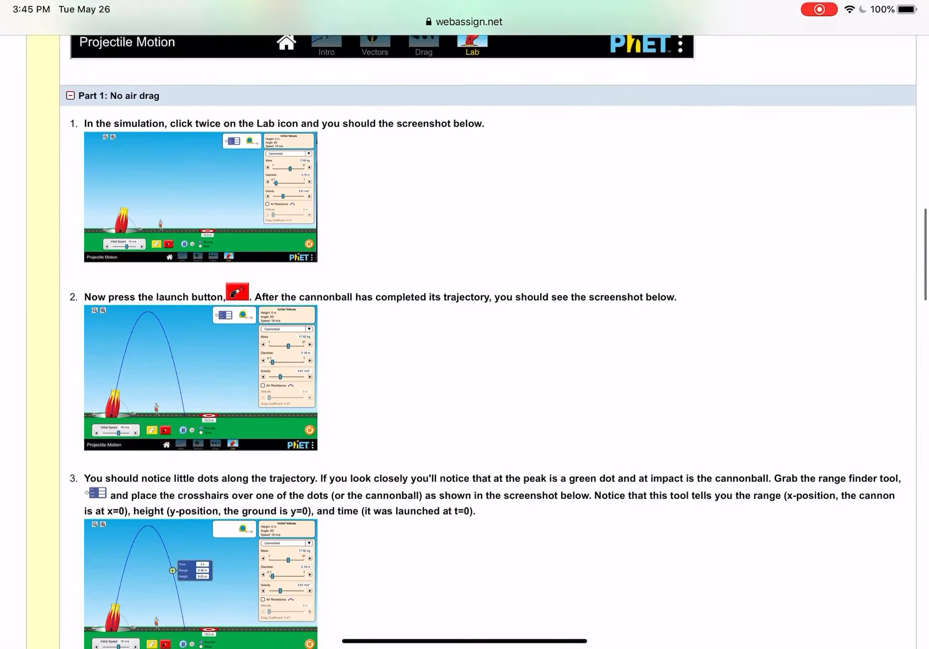
scroll(down, 3)
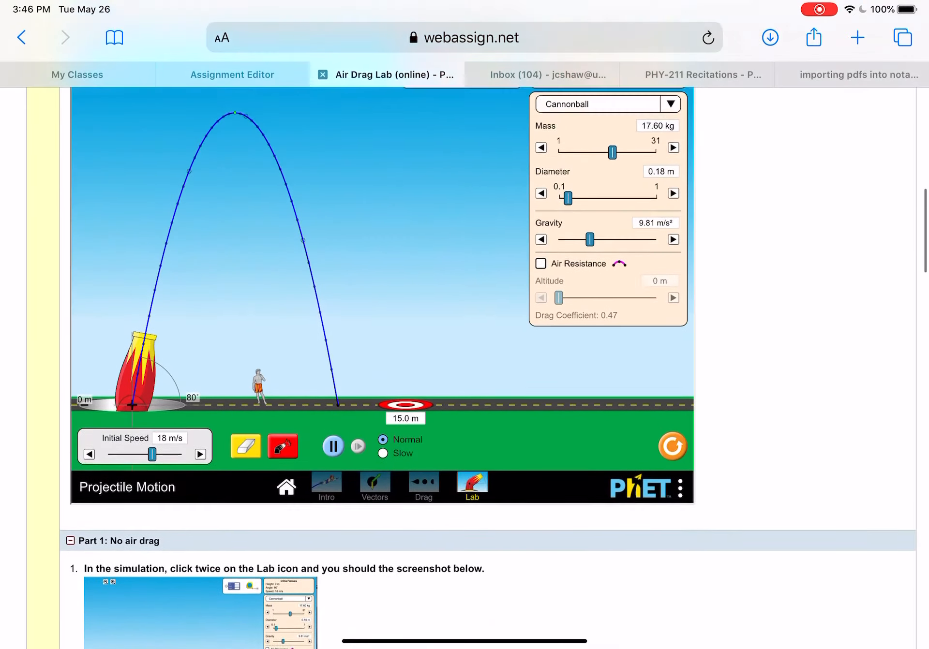
Read a trajectory point at 2.8 s, 8.75 m range, 11.18 m height and move down to questions 4–6.
scroll(down, 3)
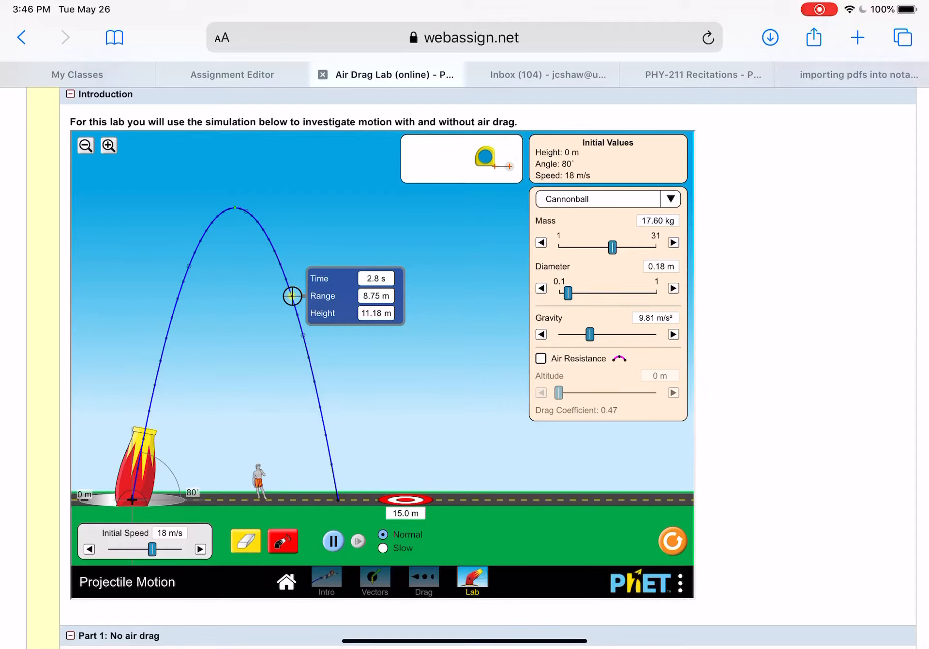
scroll(down, 3)
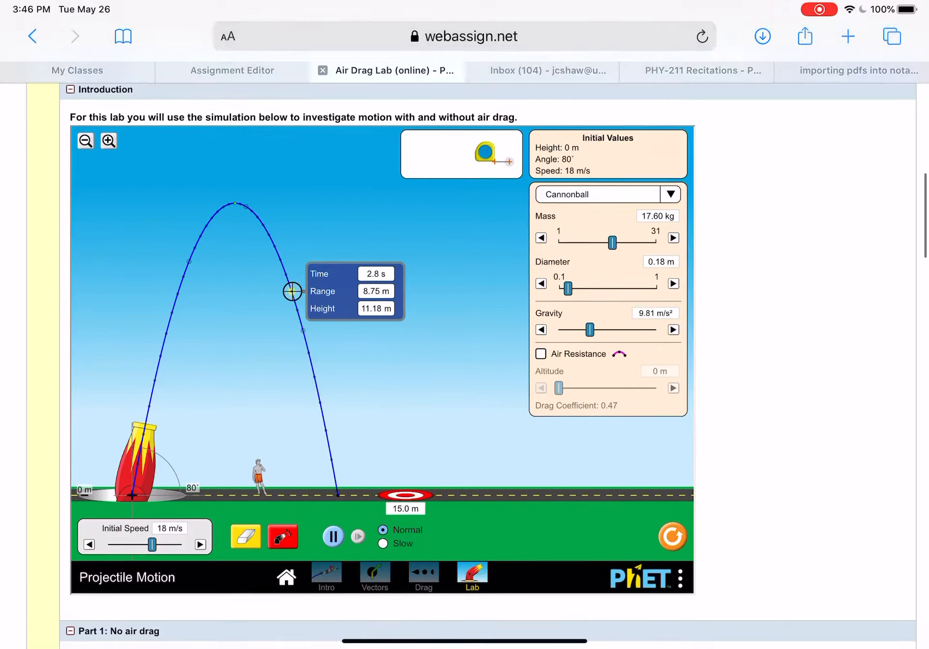
scroll(down, 3)
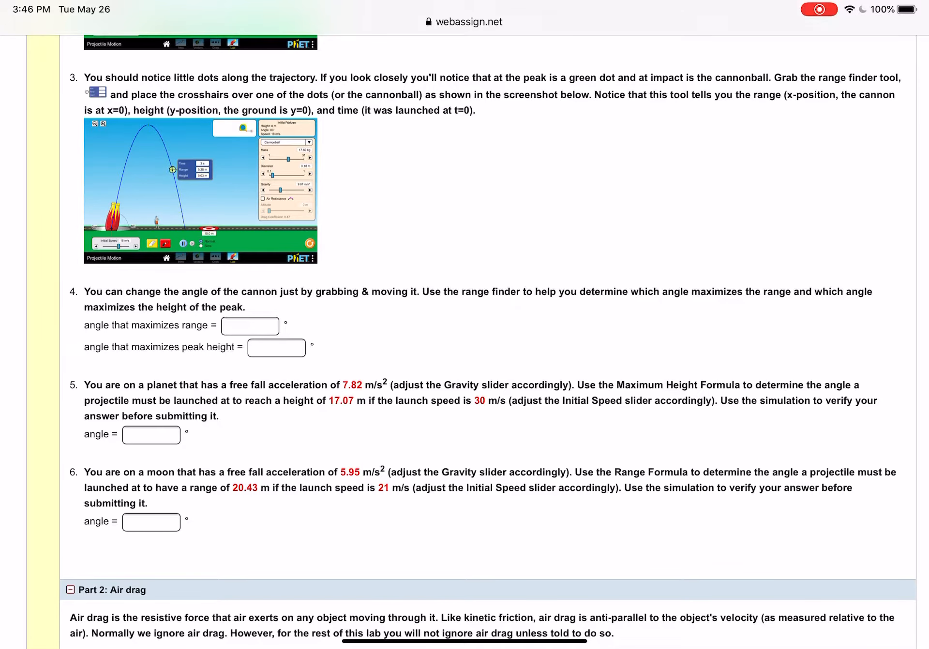
Move down past questions 4–6 to the Part 2 air drag force-direction and expression fields.
scroll(down, 3)
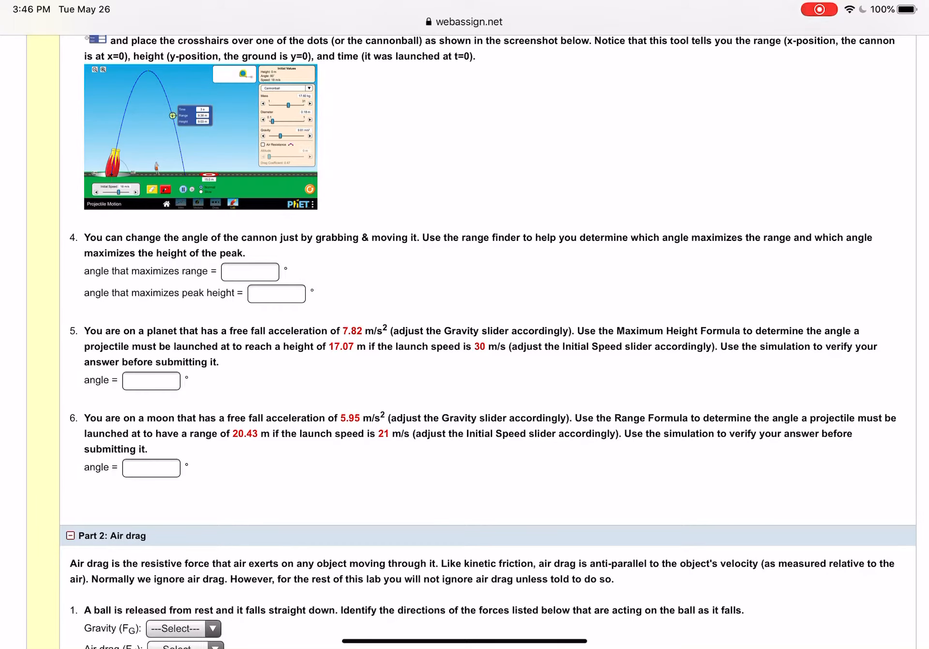
scroll(down, 3)
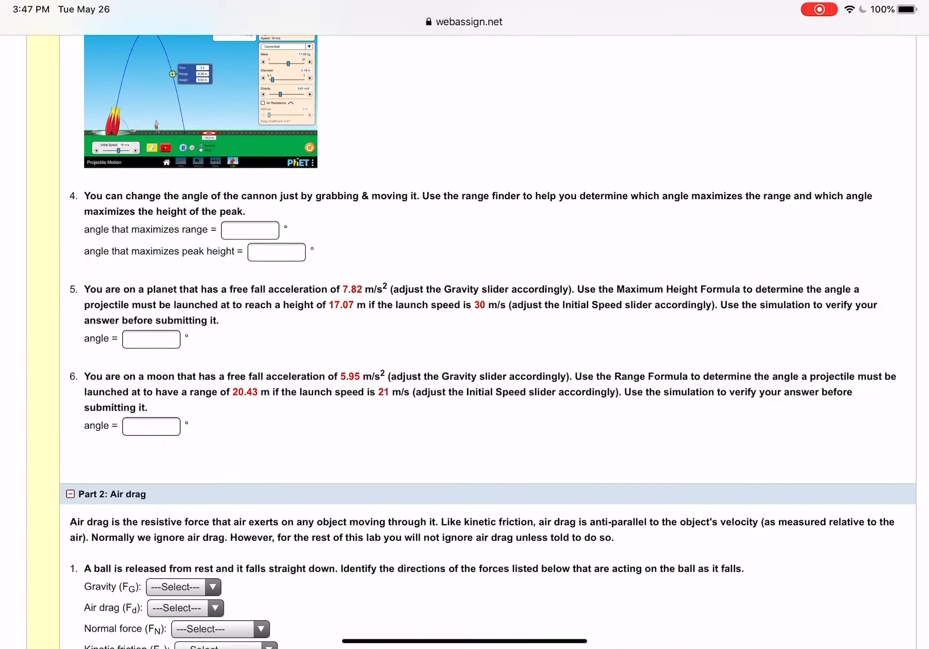
scroll(down, 3)
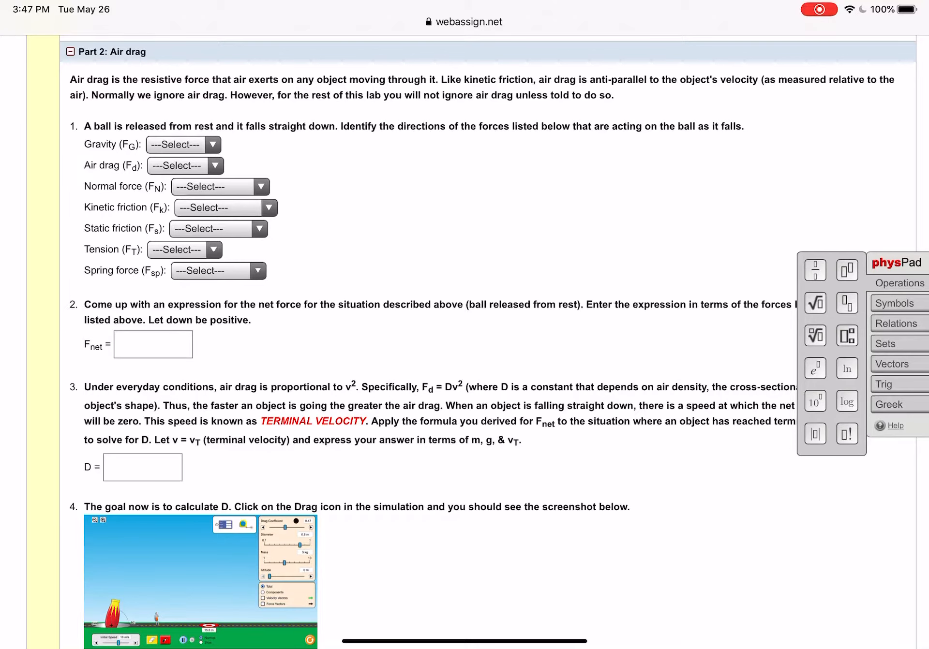
Begin the Fnet answer in physPad with the term F_N.
click(153, 344)
text(F_N)
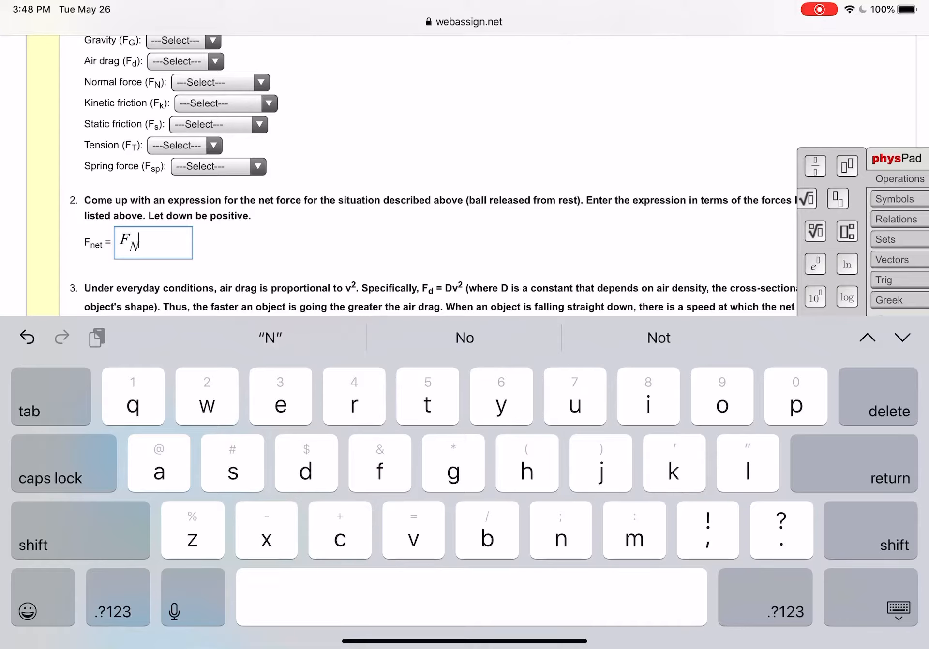
Complete the net force expression as F_N + F_k.
click(117, 611)
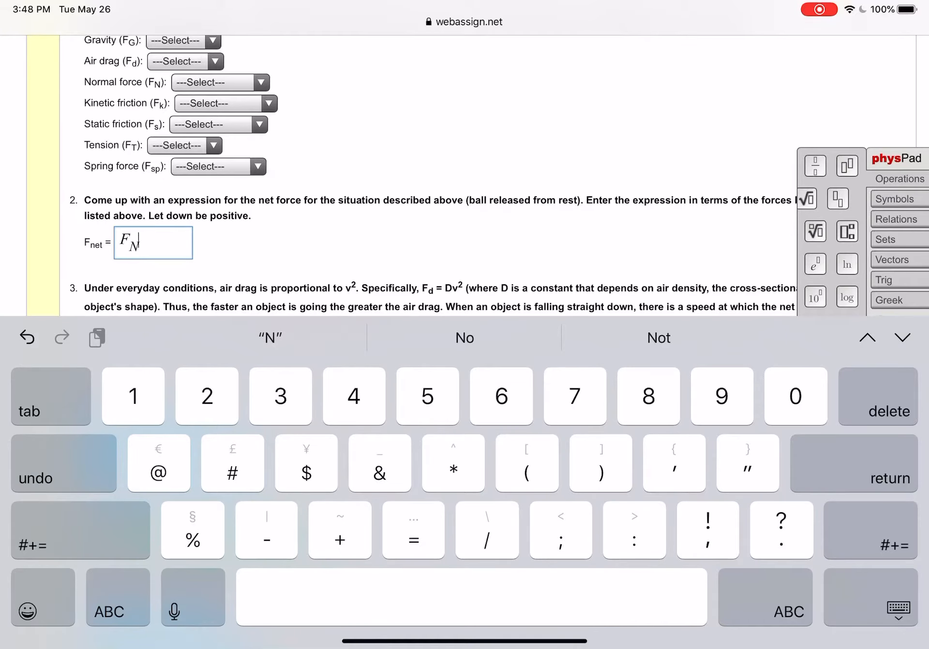
text(+)
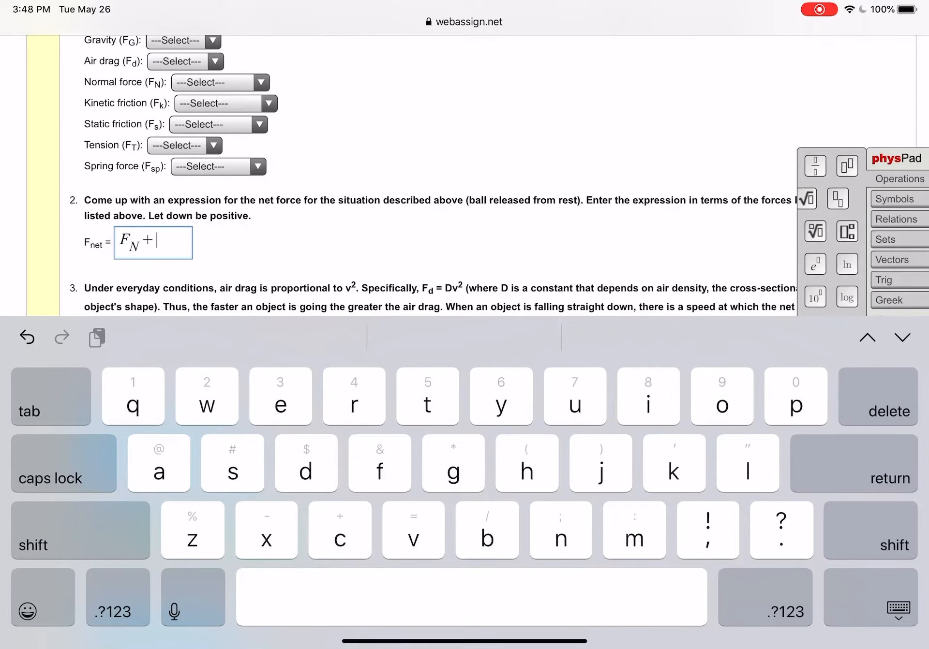
click(81, 529)
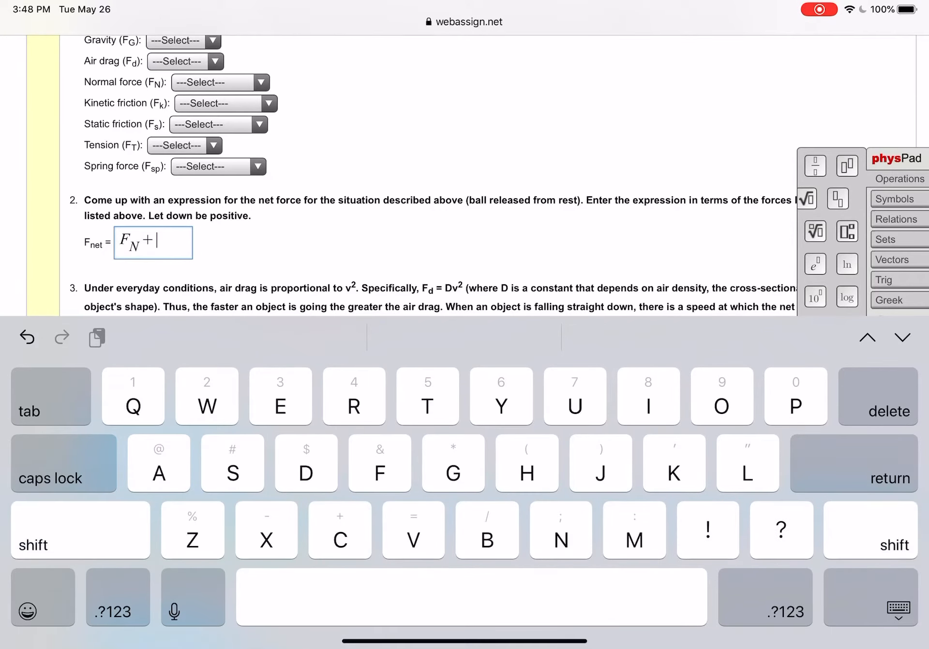
text(F)
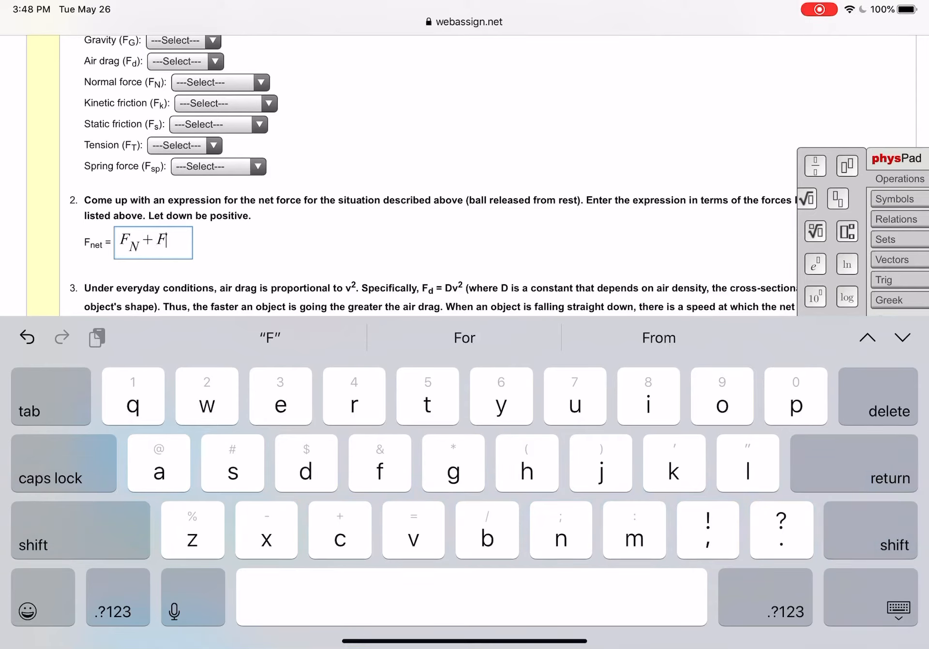
text(k)
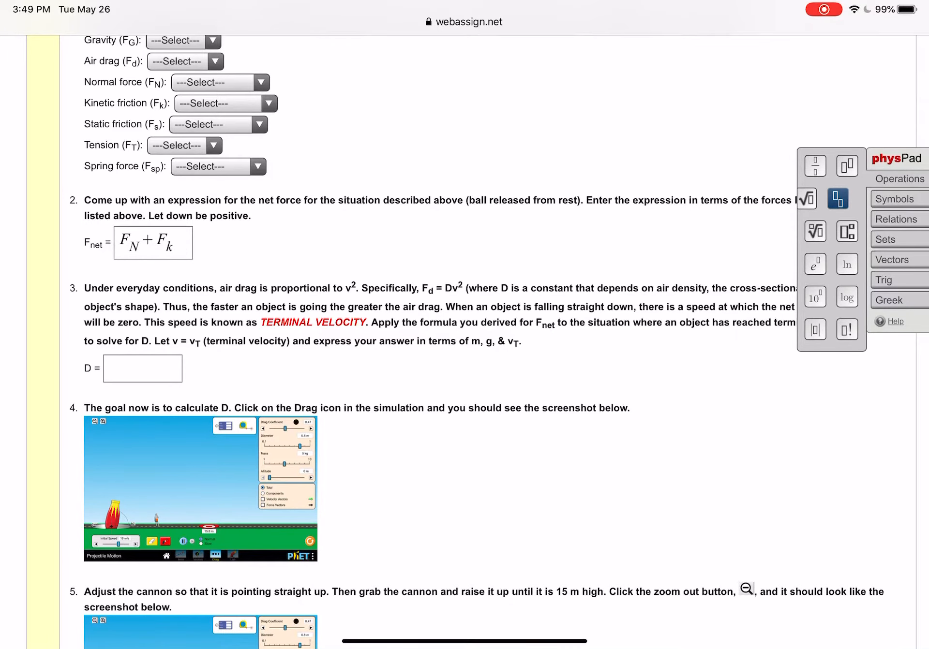
Return up the page to the simulation showing the 2.8 s, 8.75 m, 11.18 m point.
scroll(down, 3)
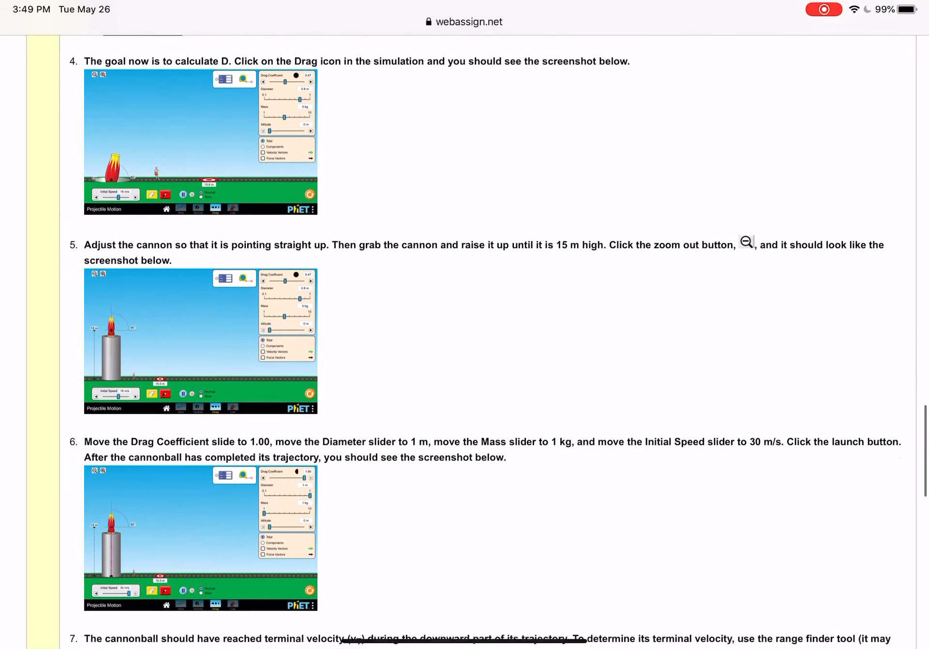
scroll(down, 3)
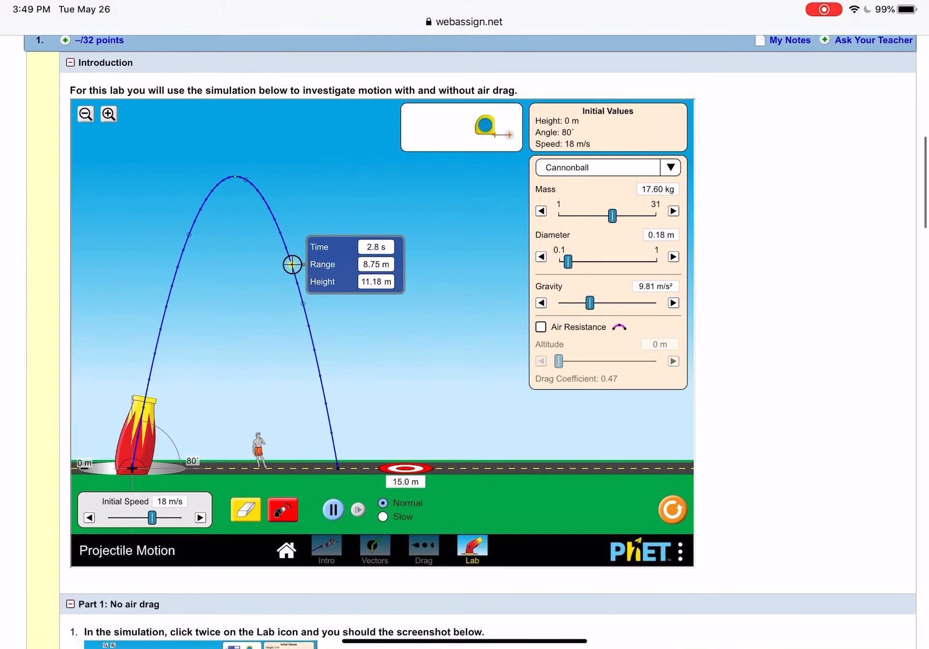
In the Drag scenario, launch a 1 kg ball straight up from the 15 m tower; read 6.26 m at 3.4 s.
click(423, 546)
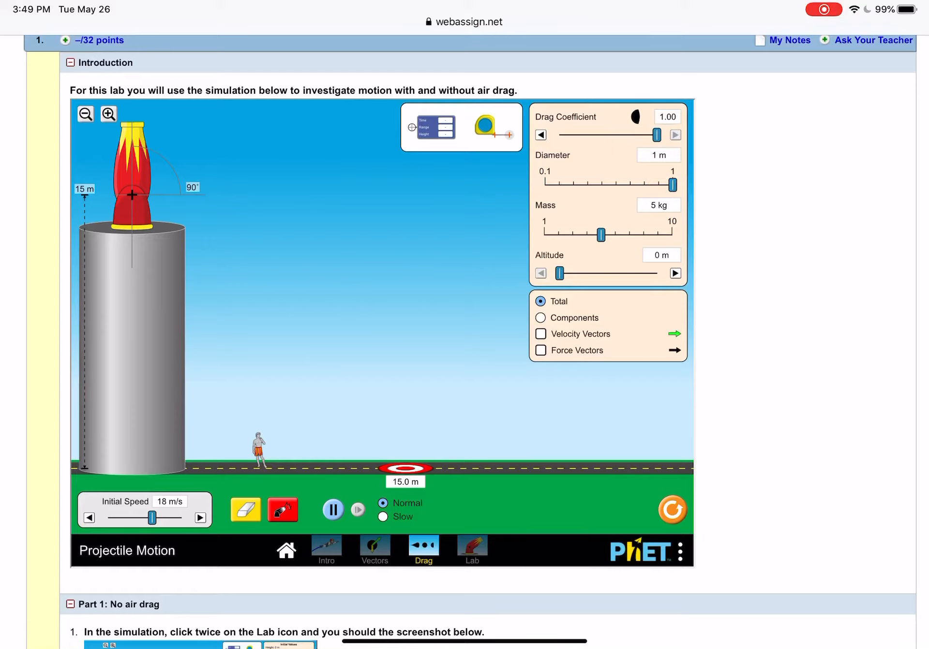
drag(601, 234, 544, 234)
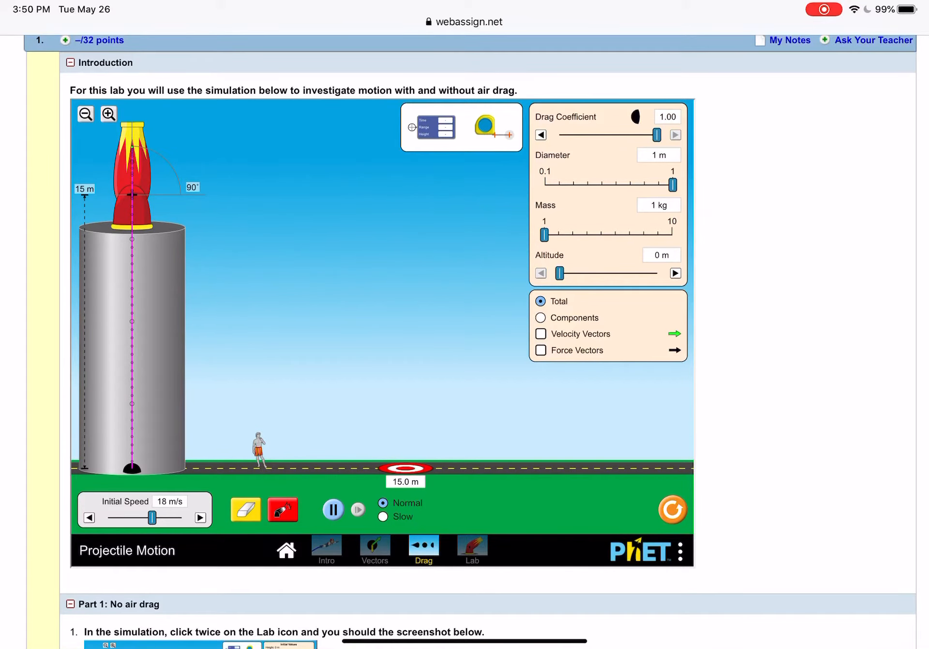
scroll(down, 3)
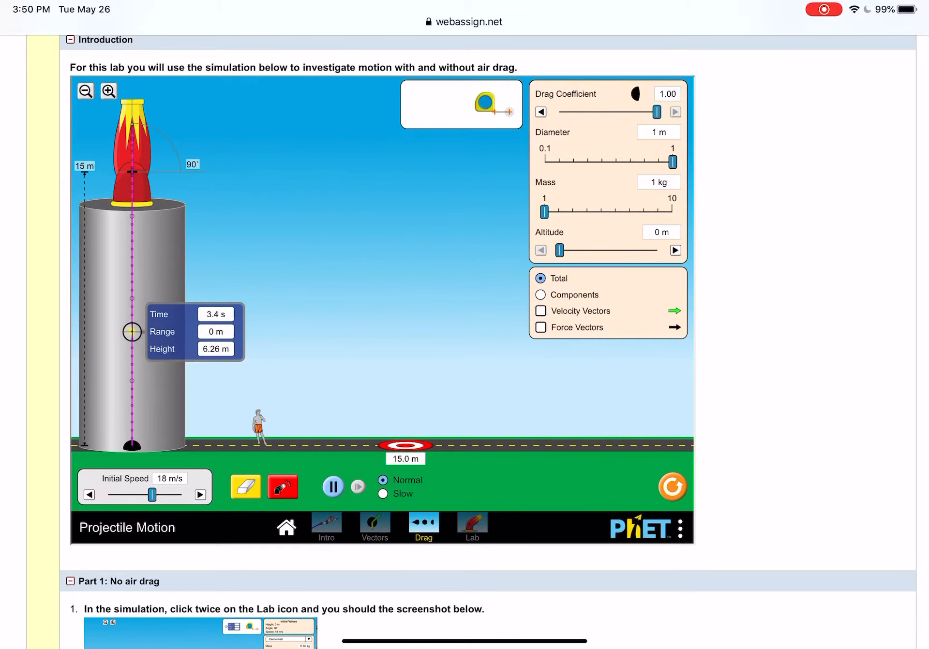
Check question 7's terminal-velocity table times, then read the ball's height of 7.61 m at 3.1 s.
scroll(down, 3)
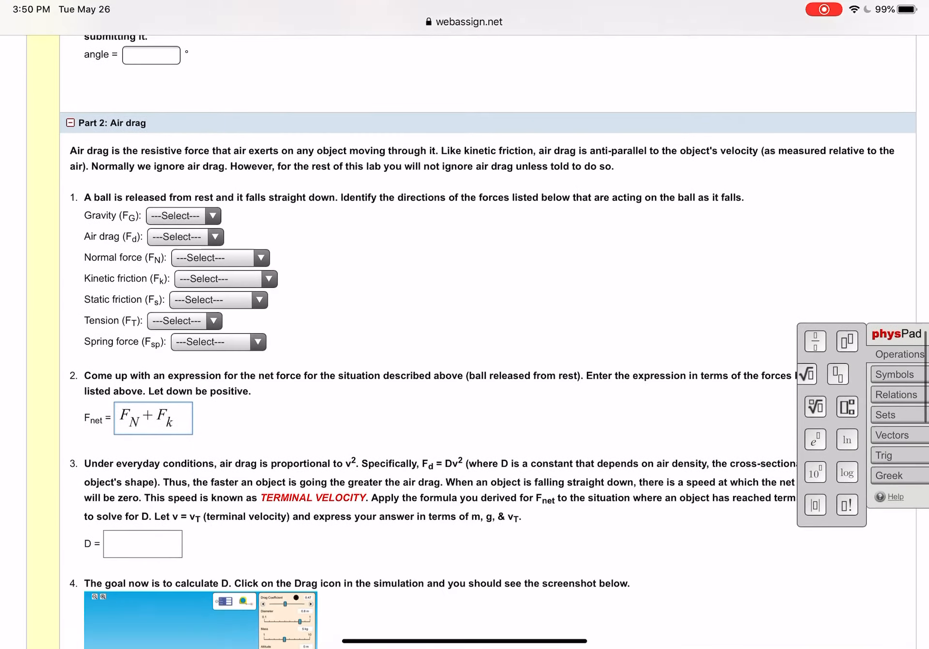
scroll(down, 3)
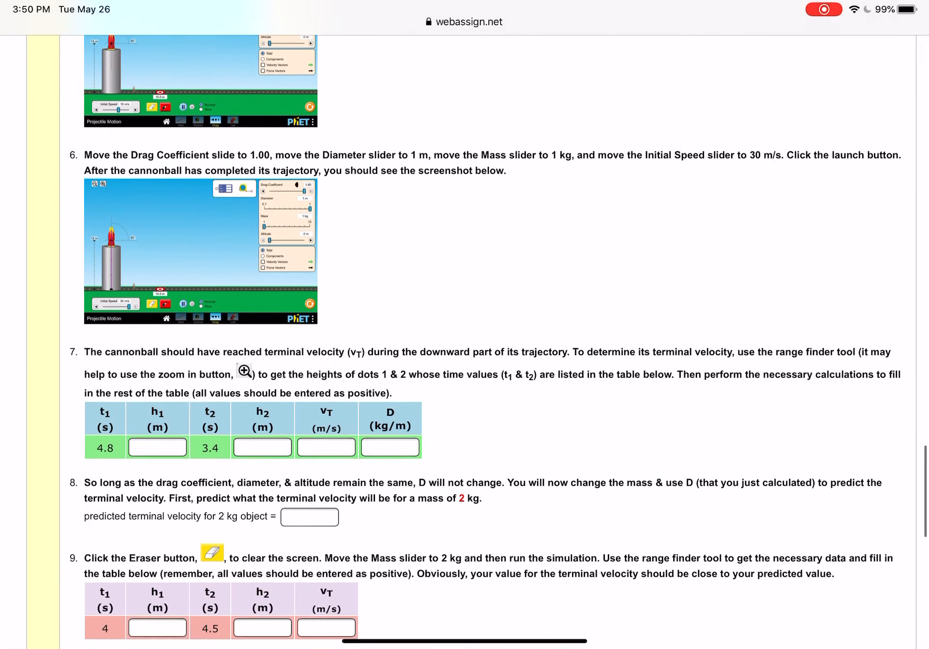
scroll(down, 3)
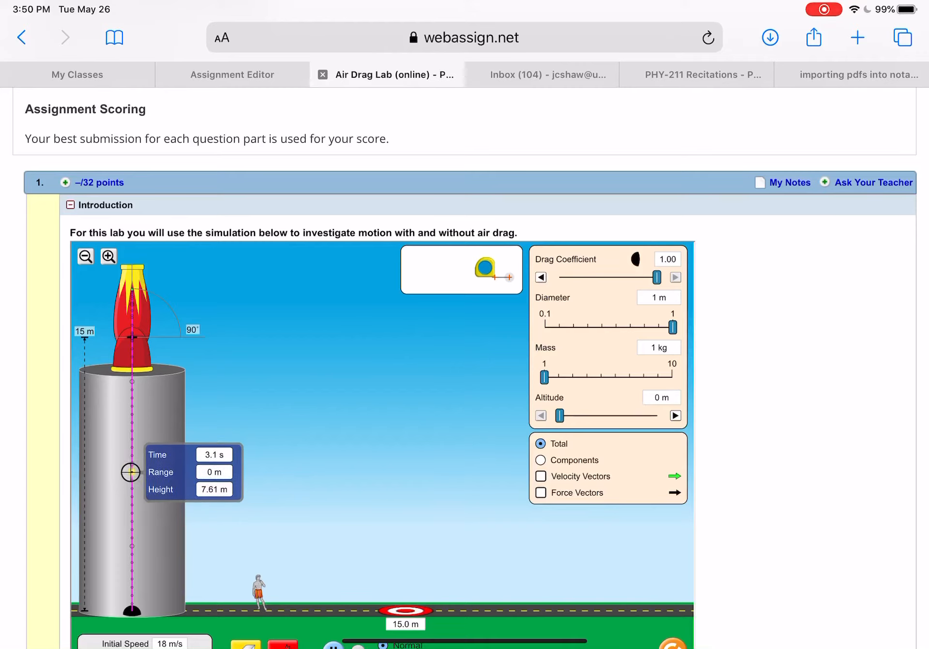
Move down through Part 2 to question 7's terminal-velocity table and questions 8–10.
scroll(down, 3)
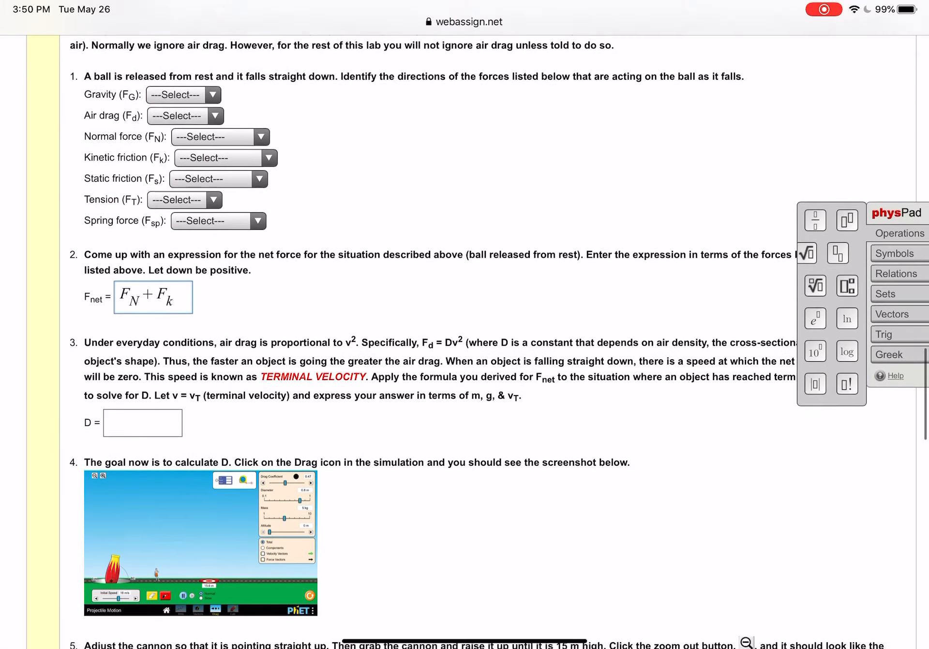
scroll(down, 3)
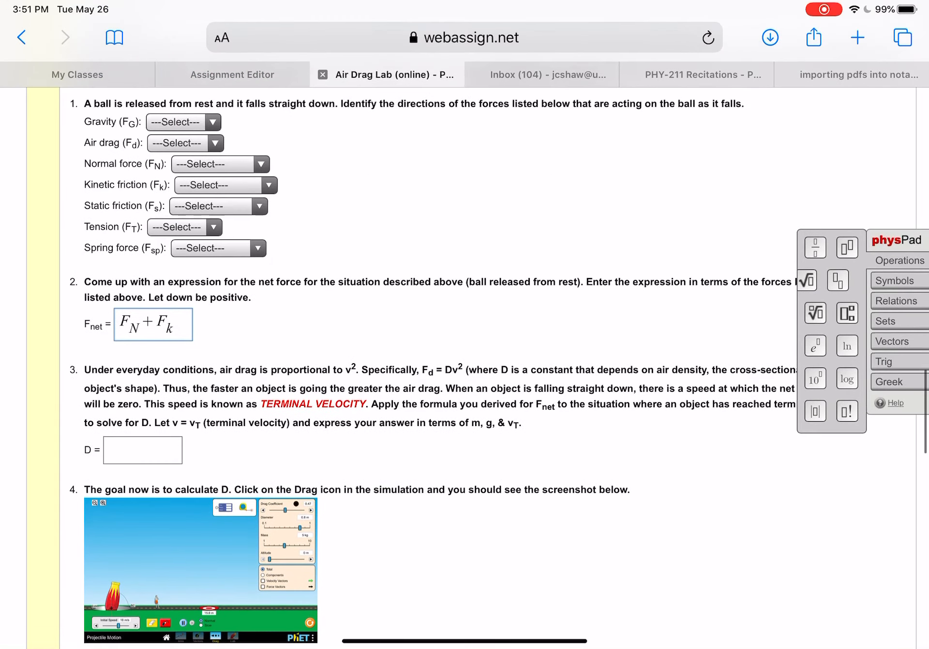
scroll(down, 3)
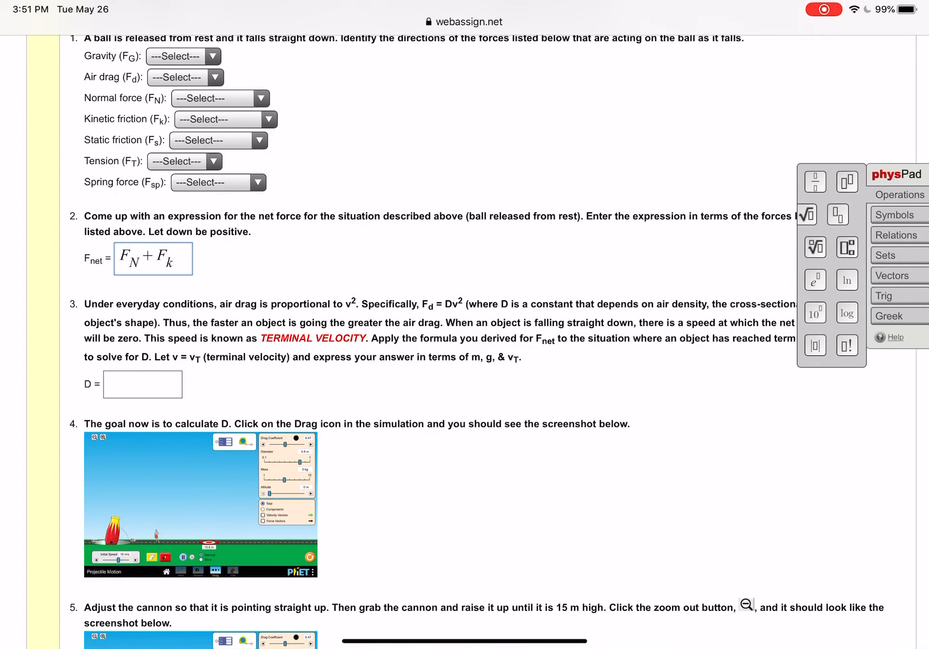
scroll(down, 3)
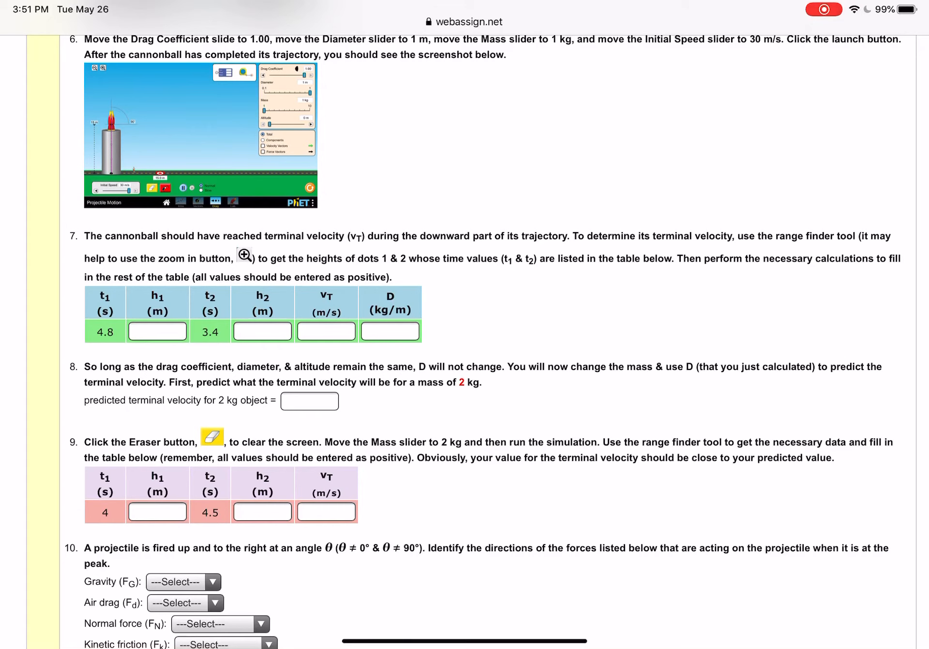
Scroll through questions 10–12 on projectile force and acceleration down to the submit controls.
scroll(down, 3)
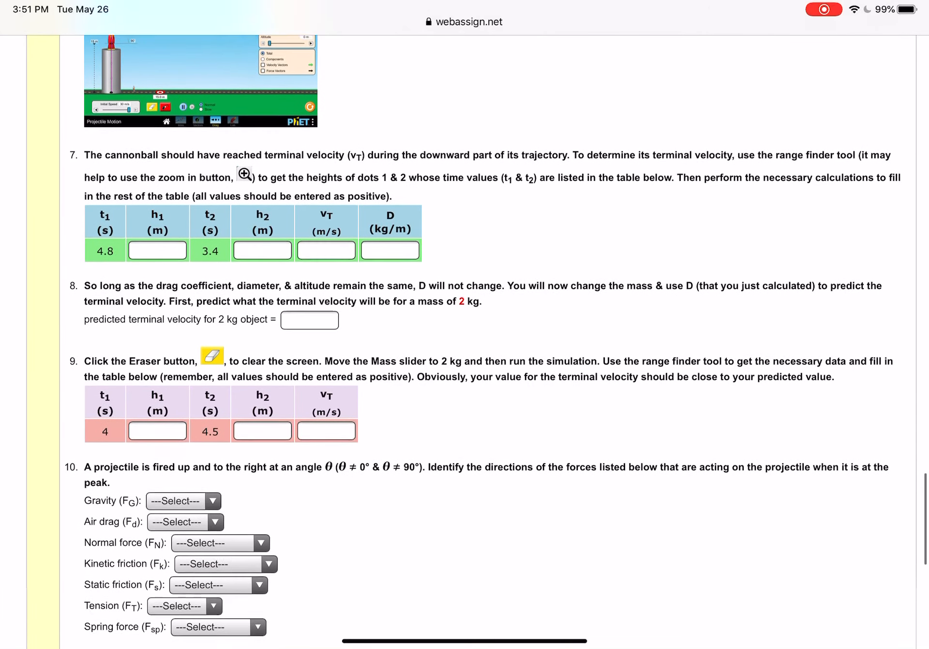
scroll(down, 3)
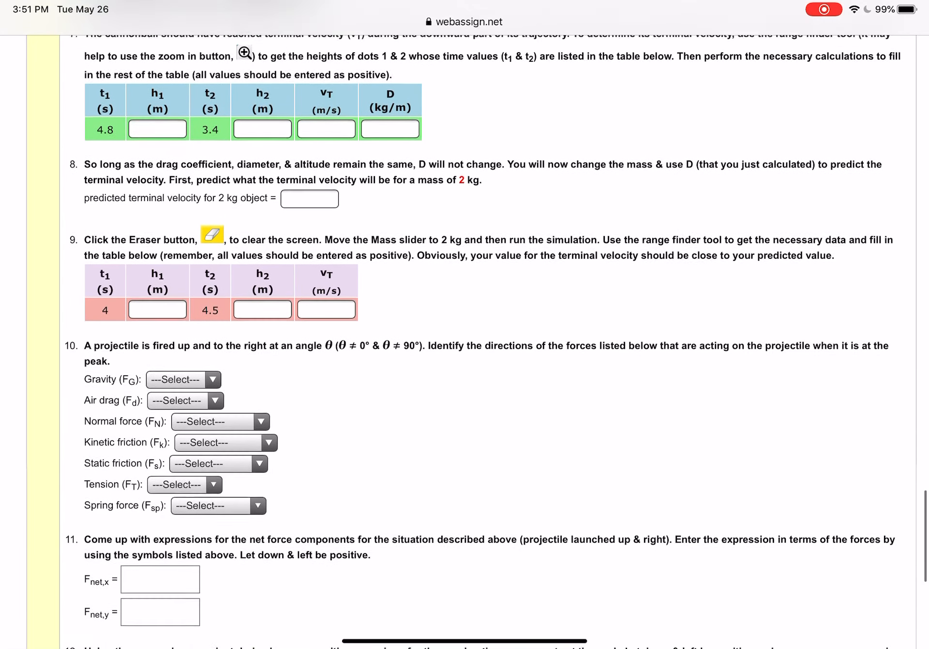
scroll(down, 3)
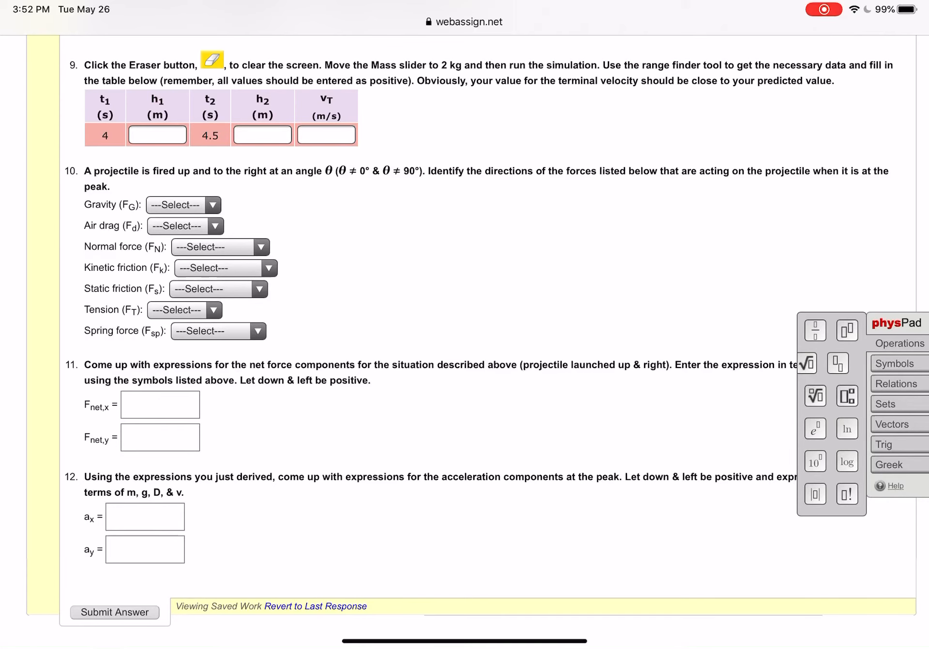
scroll(down, 3)
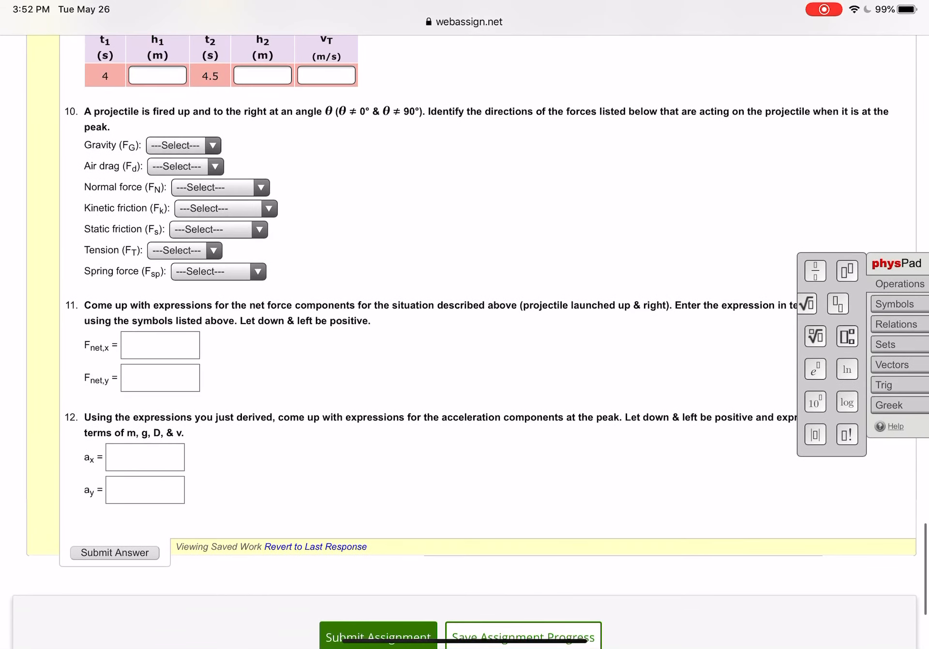